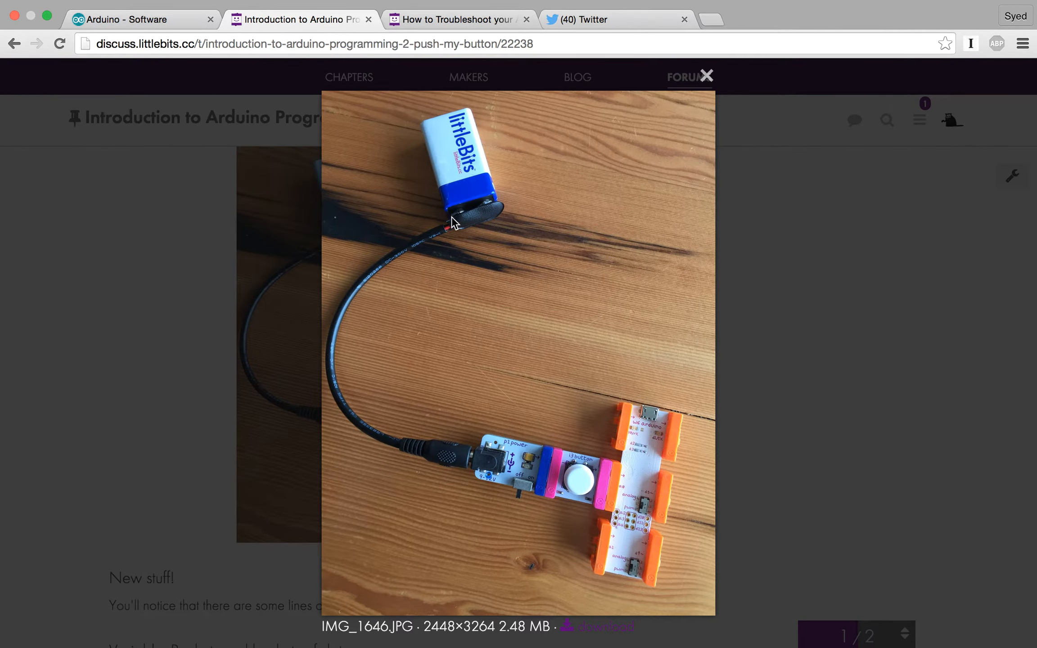
{"action": "mouse_move", "coordinate": [538, 441]}
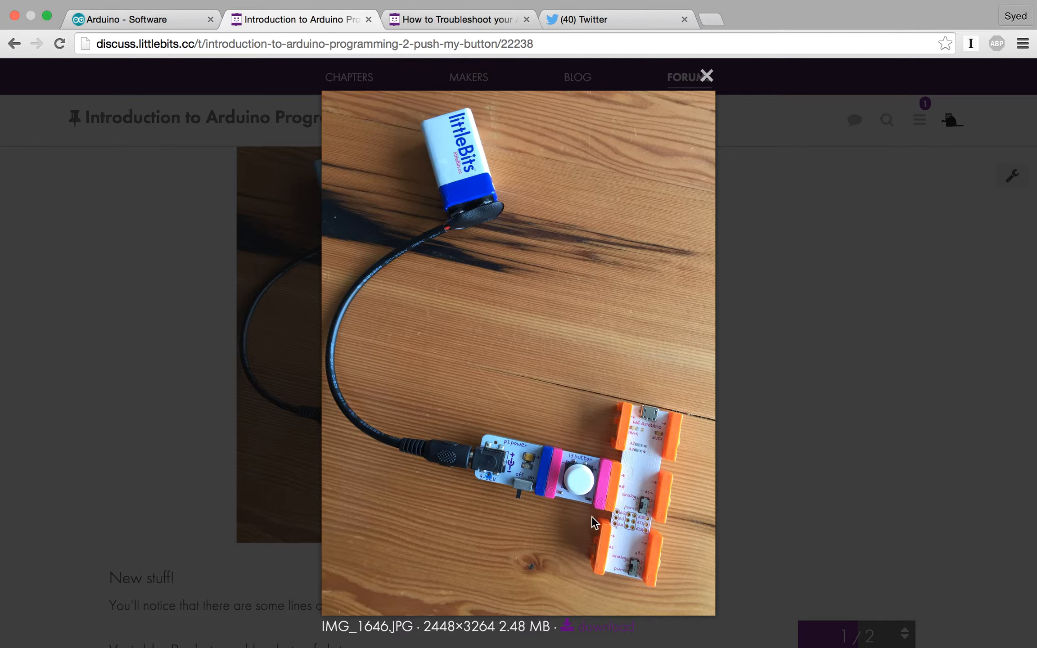
{"action": "mouse_move", "coordinate": [650, 490]}
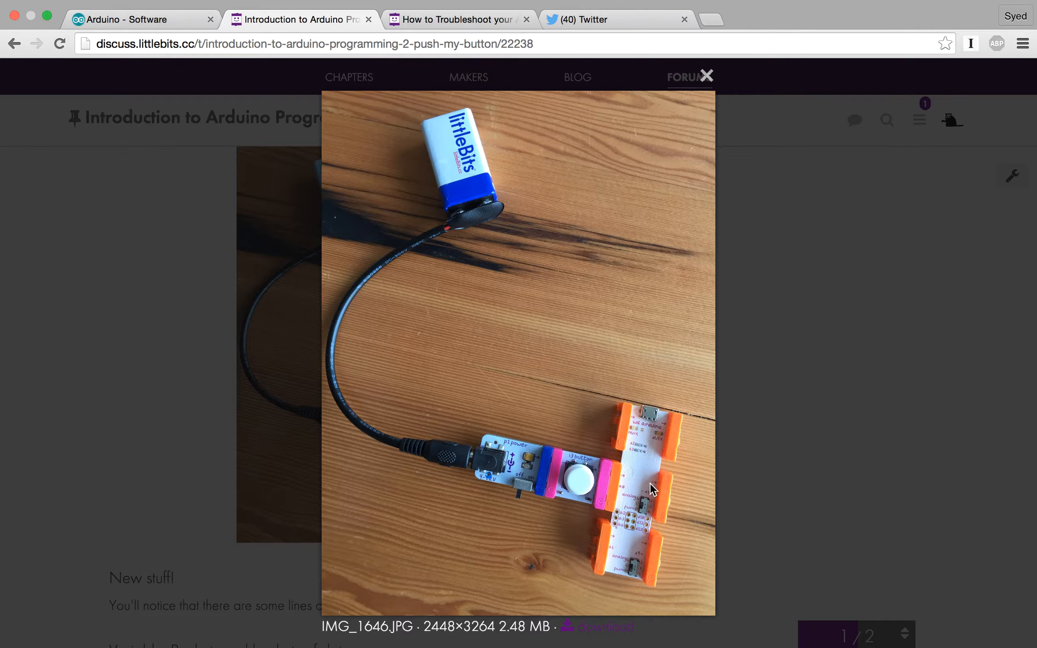
{"action": "mouse_move", "coordinate": [625, 499]}
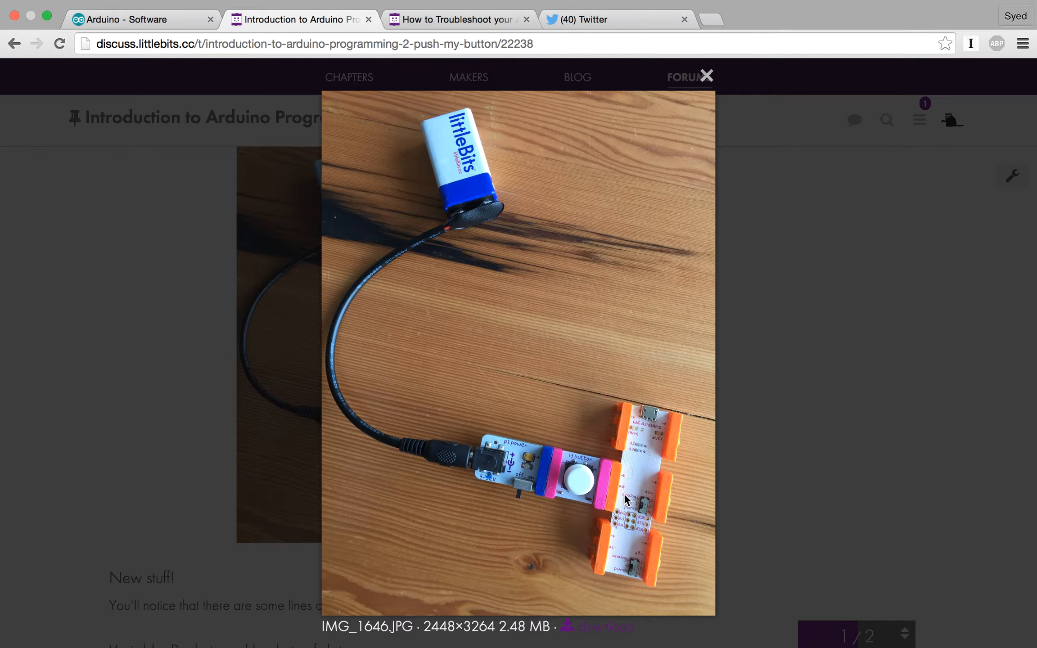
{"action": "mouse_move", "coordinate": [635, 503]}
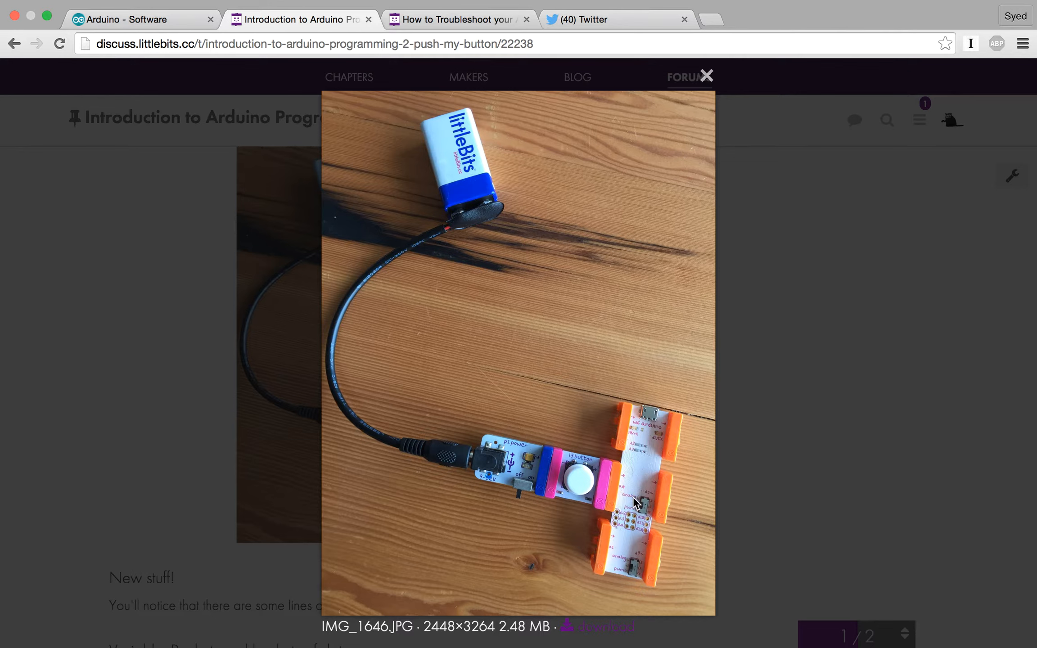
{"action": "mouse_move", "coordinate": [615, 500]}
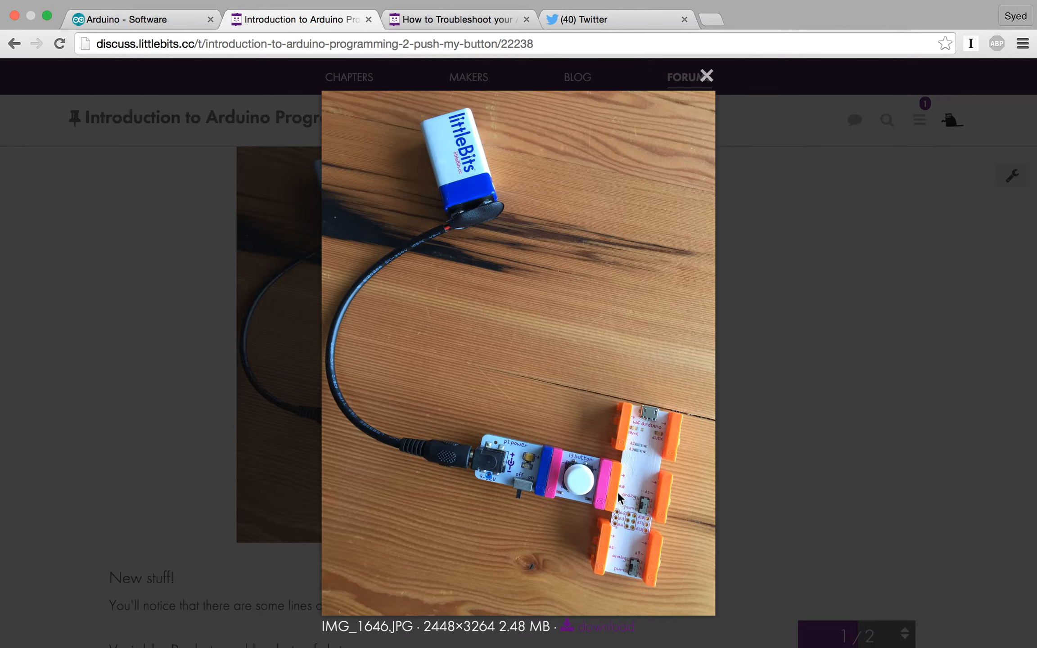
{"action": "mouse_move", "coordinate": [549, 484]}
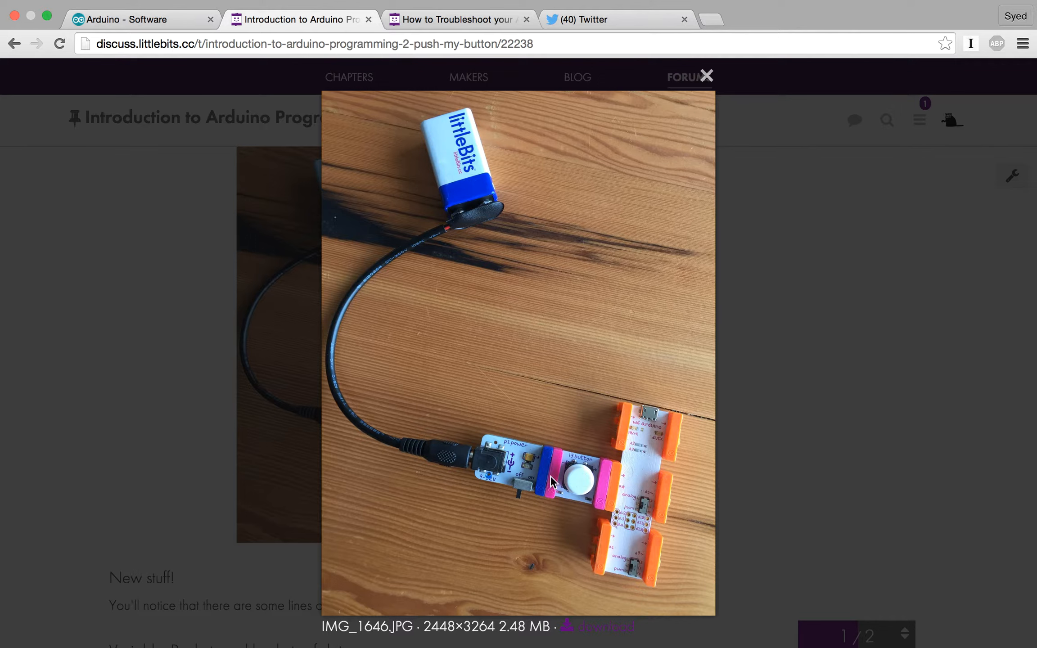
{"action": "mouse_move", "coordinate": [617, 497]}
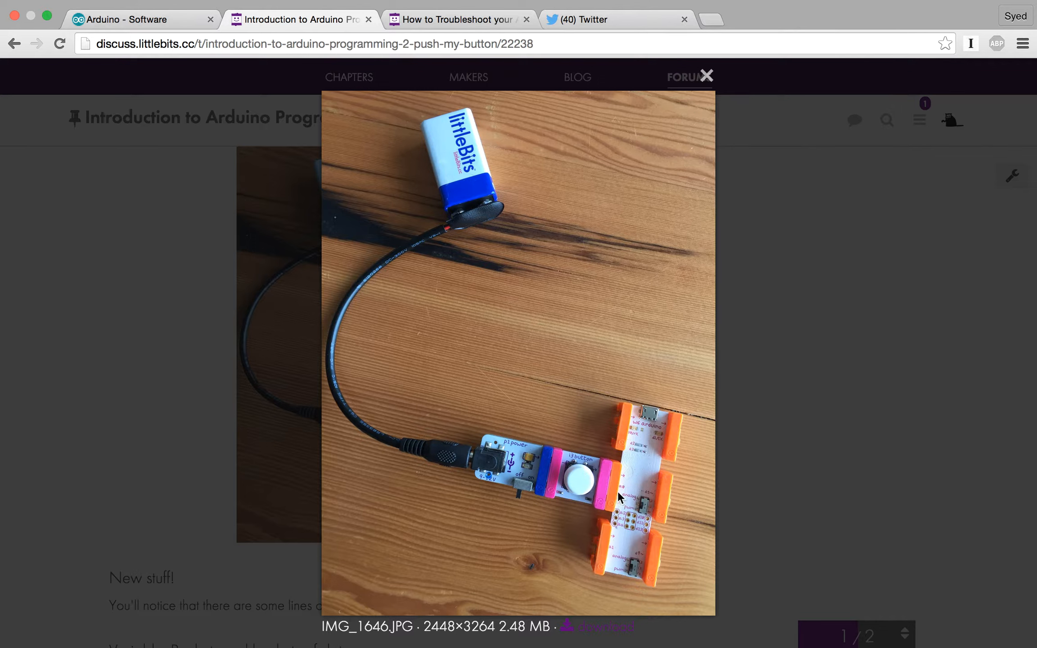
{"action": "mouse_move", "coordinate": [606, 497]}
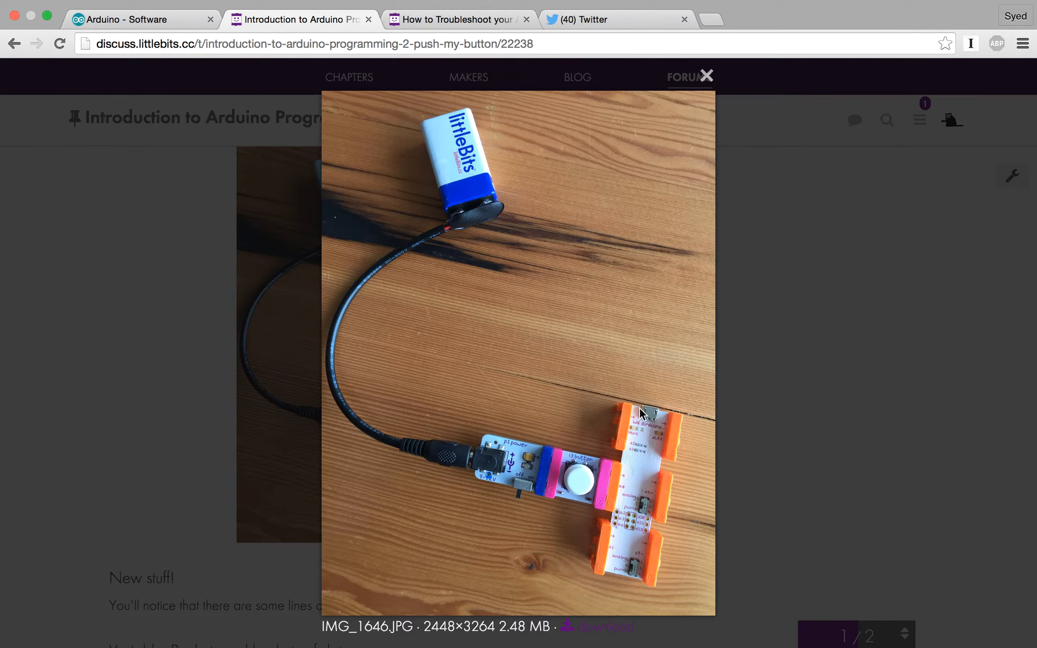
{"action": "mouse_move", "coordinate": [684, 427]}
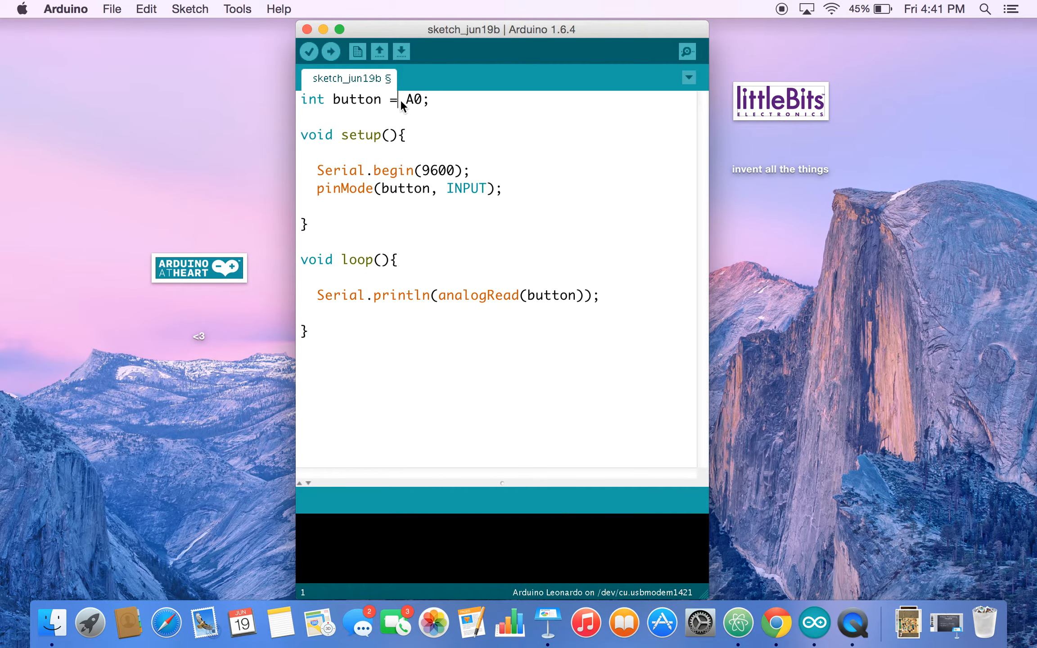
{"action": "mouse_move", "coordinate": [348, 116]}
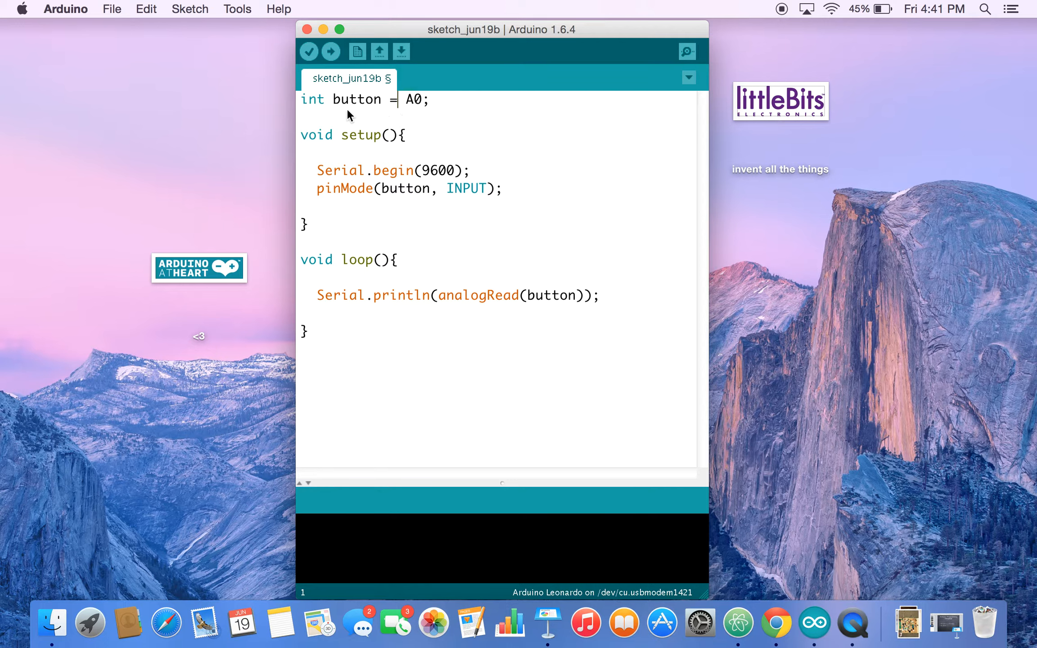
{"action": "mouse_move", "coordinate": [361, 104]}
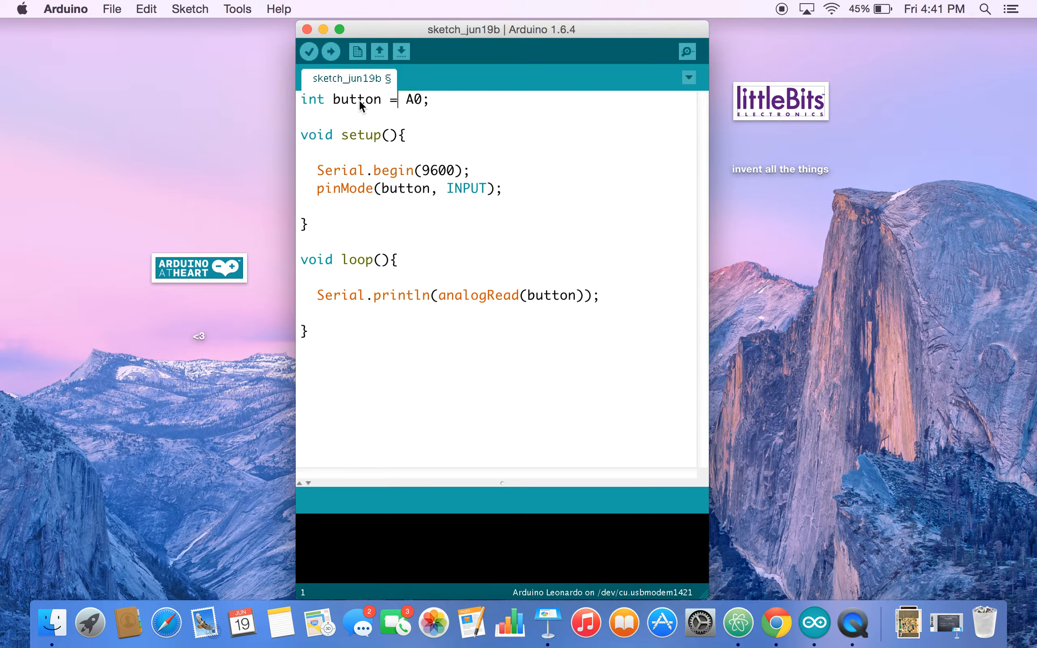
{"action": "mouse_move", "coordinate": [406, 139]}
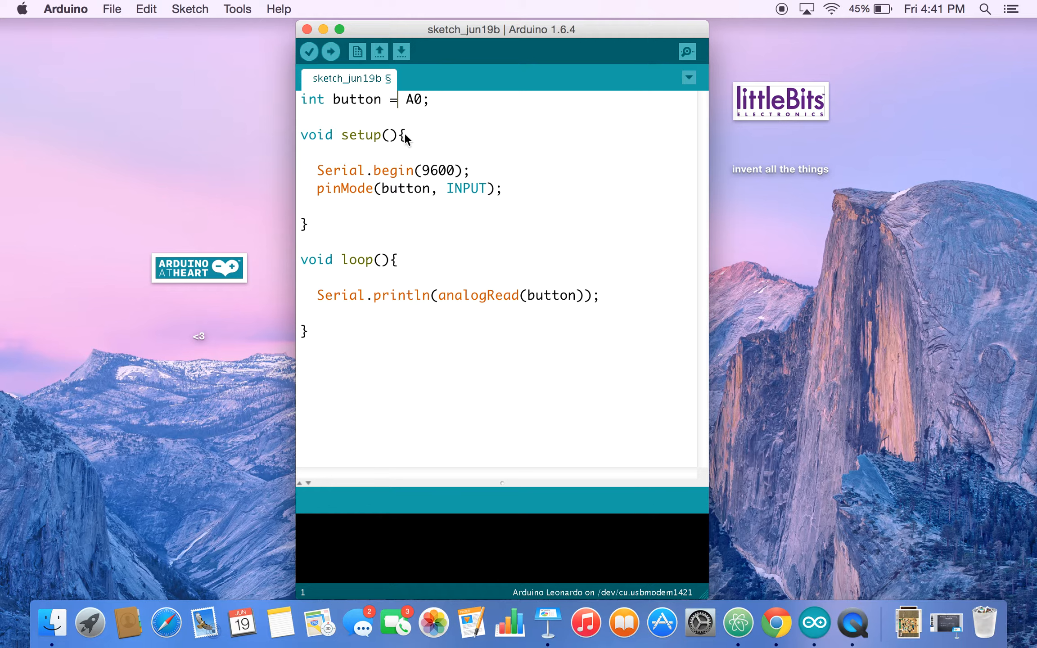
{"action": "mouse_move", "coordinate": [371, 110]}
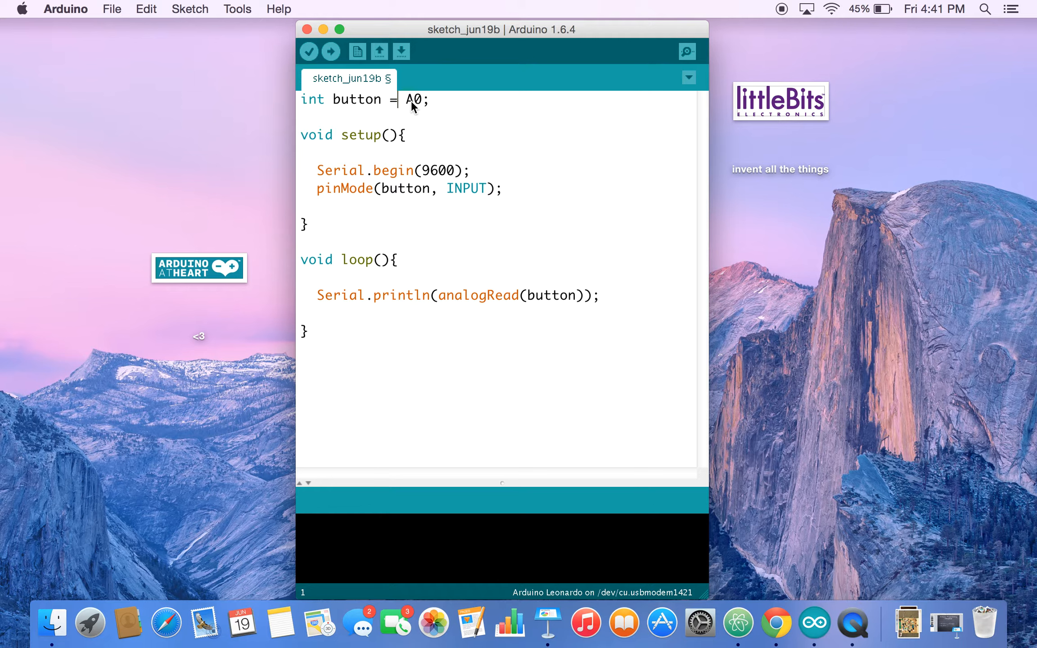
{"action": "mouse_move", "coordinate": [440, 174]}
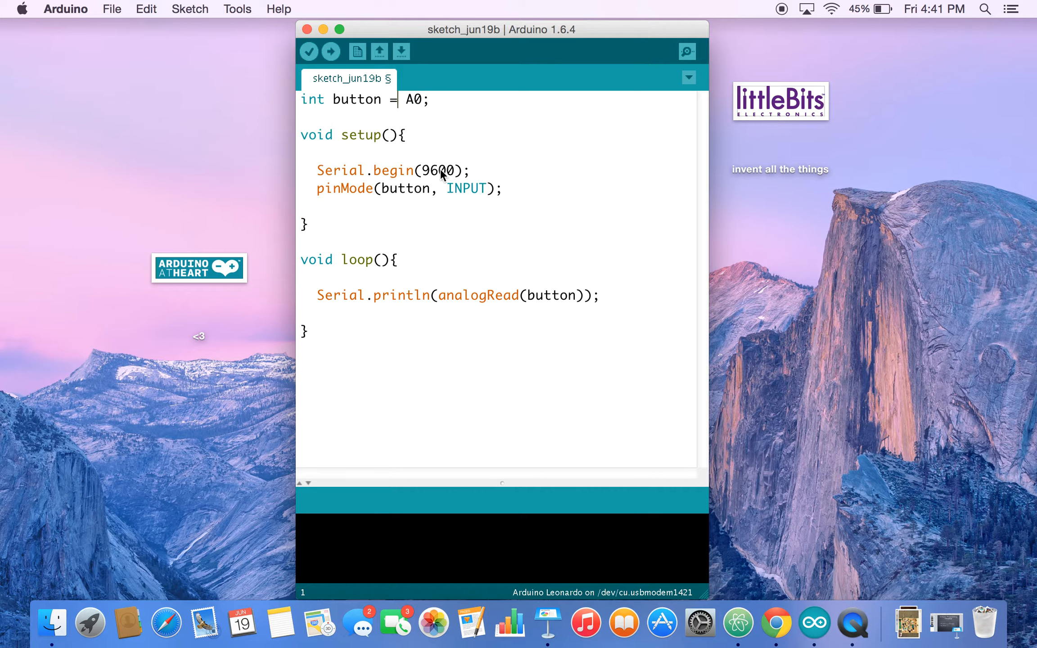
{"action": "mouse_move", "coordinate": [426, 184]}
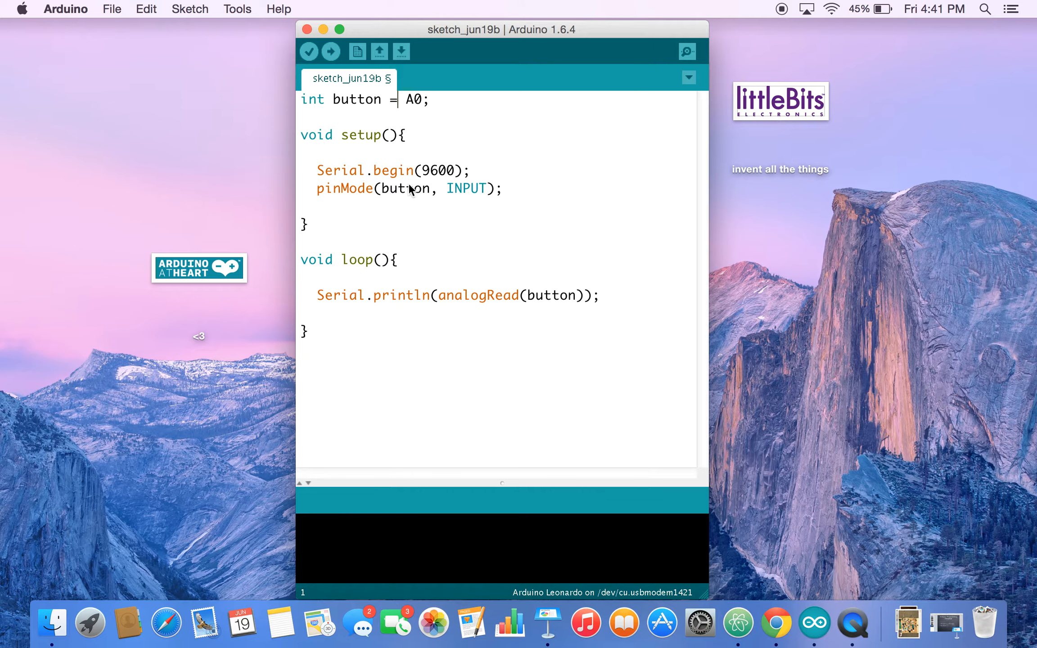
{"action": "mouse_move", "coordinate": [406, 175]}
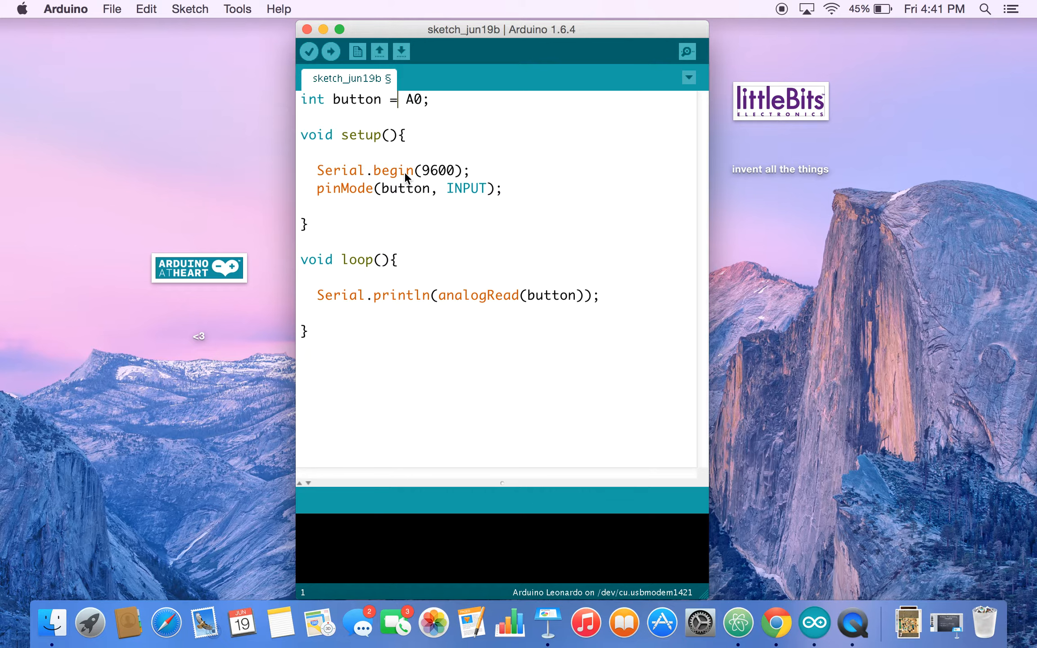
{"action": "mouse_move", "coordinate": [390, 192]}
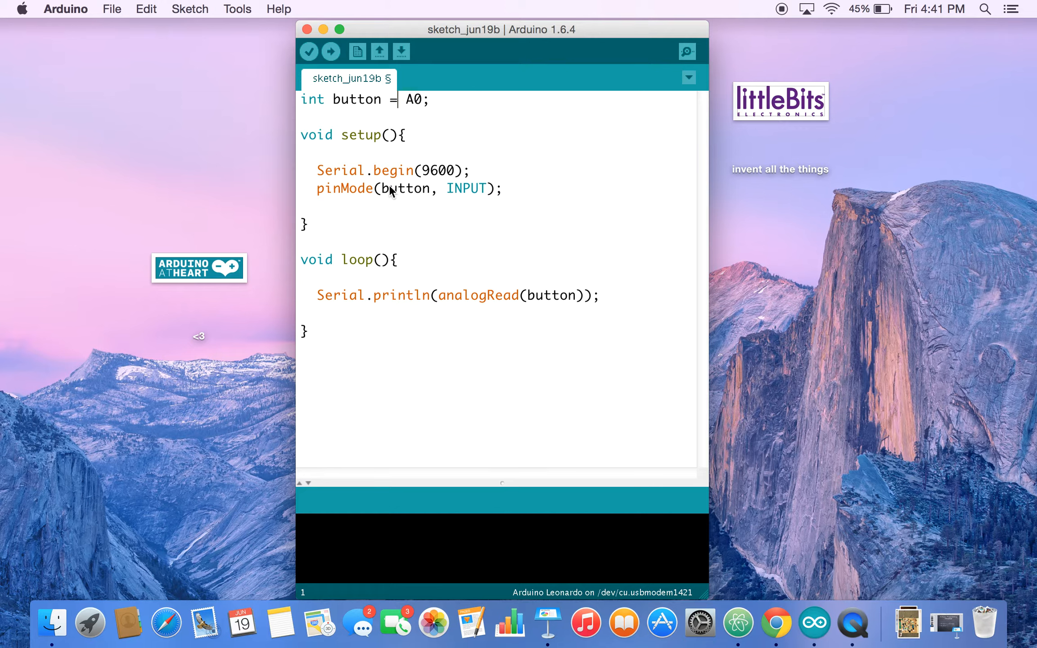
{"action": "mouse_move", "coordinate": [430, 200]}
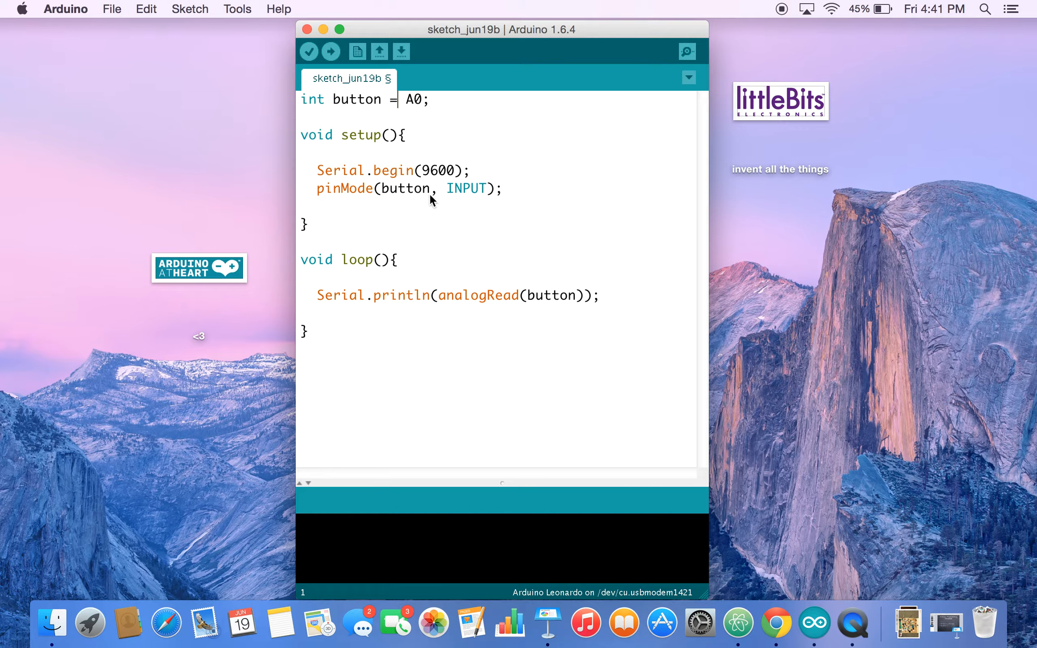
{"action": "mouse_move", "coordinate": [477, 200]}
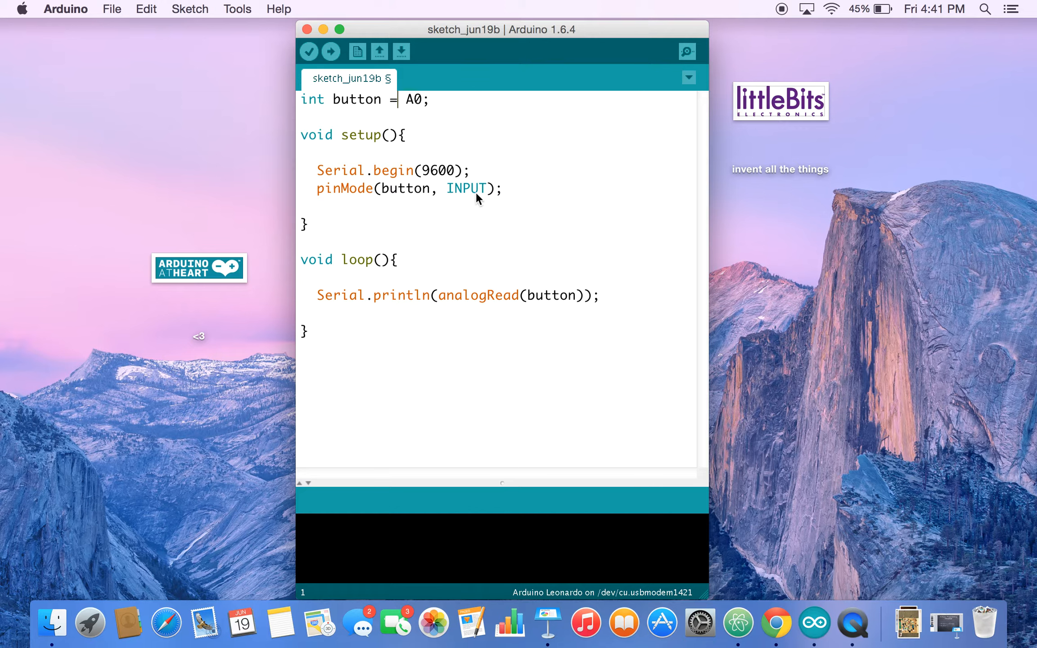
{"action": "mouse_move", "coordinate": [358, 286]}
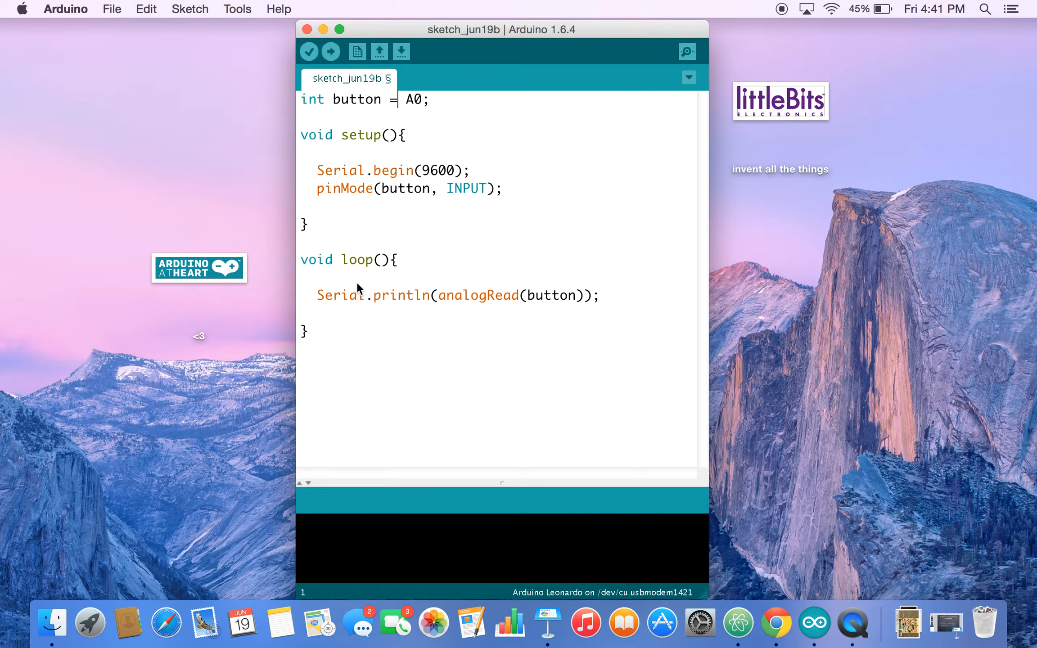
{"action": "mouse_move", "coordinate": [544, 300]}
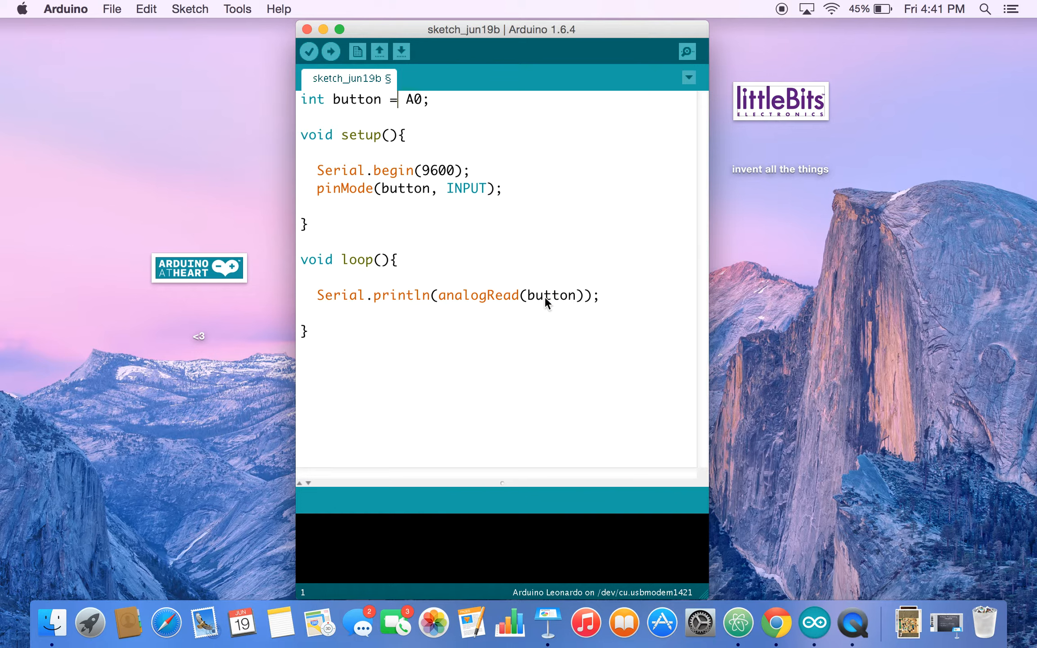
{"action": "mouse_move", "coordinate": [461, 303]}
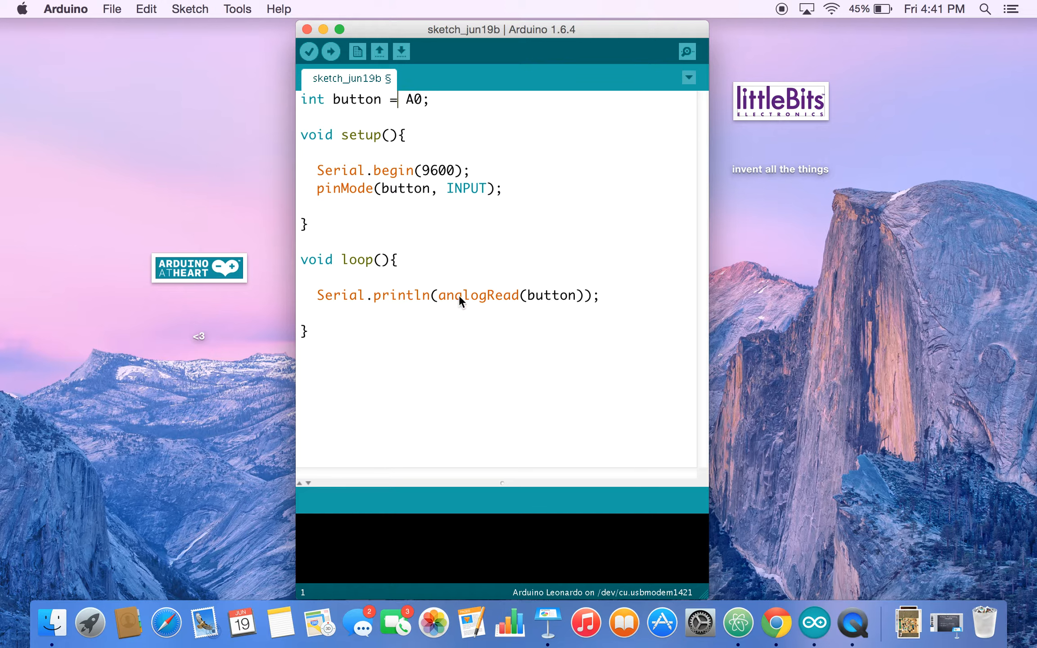
{"action": "mouse_move", "coordinate": [530, 290]}
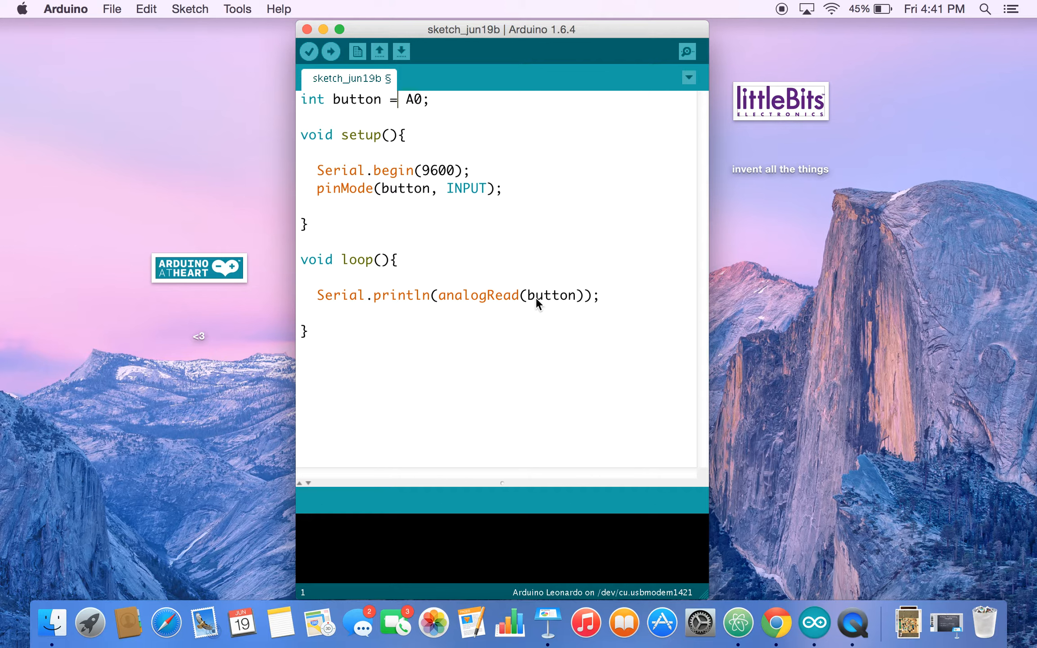
{"action": "mouse_move", "coordinate": [307, 50]}
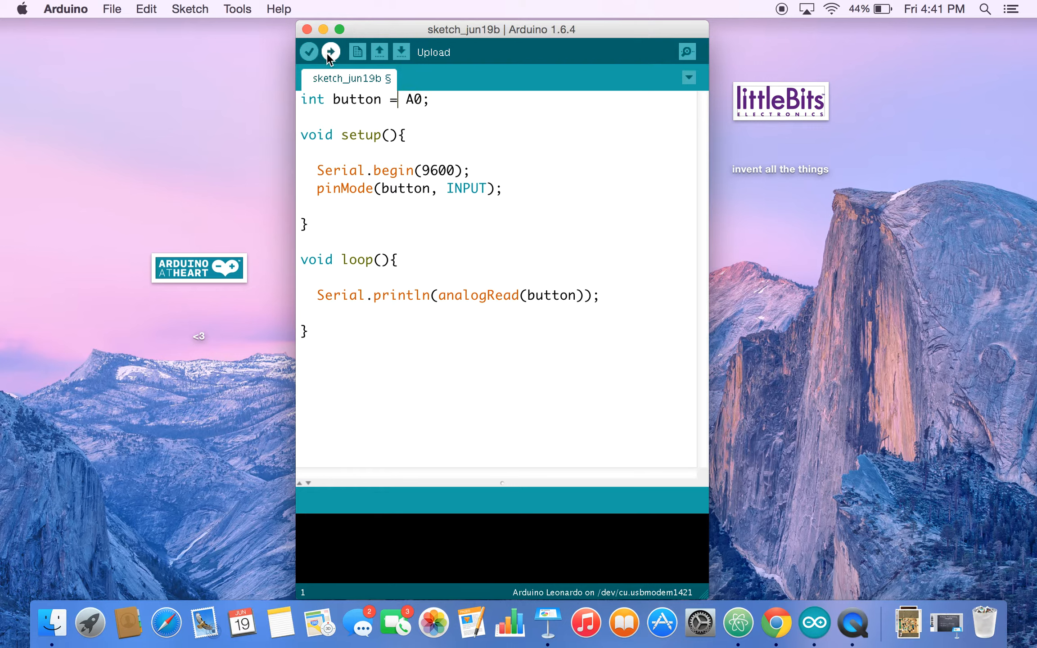
Upload the sketch to the Leonardo, saving it as sketch_jun19b when prompted
{"action": "left_click", "coordinate": [331, 52]}
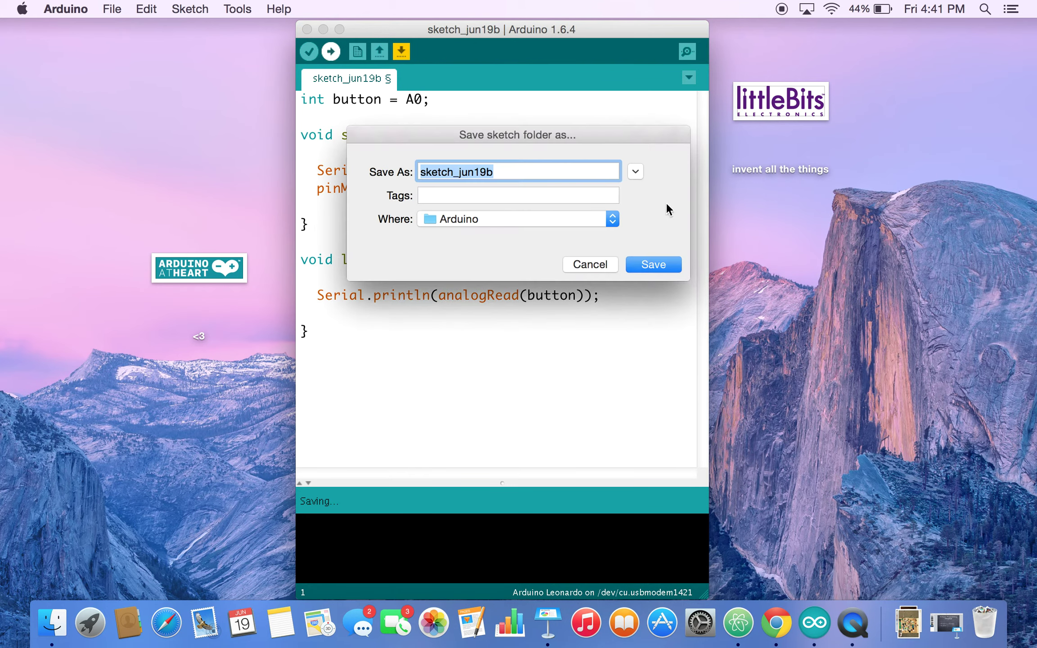
{"action": "left_click", "coordinate": [654, 264]}
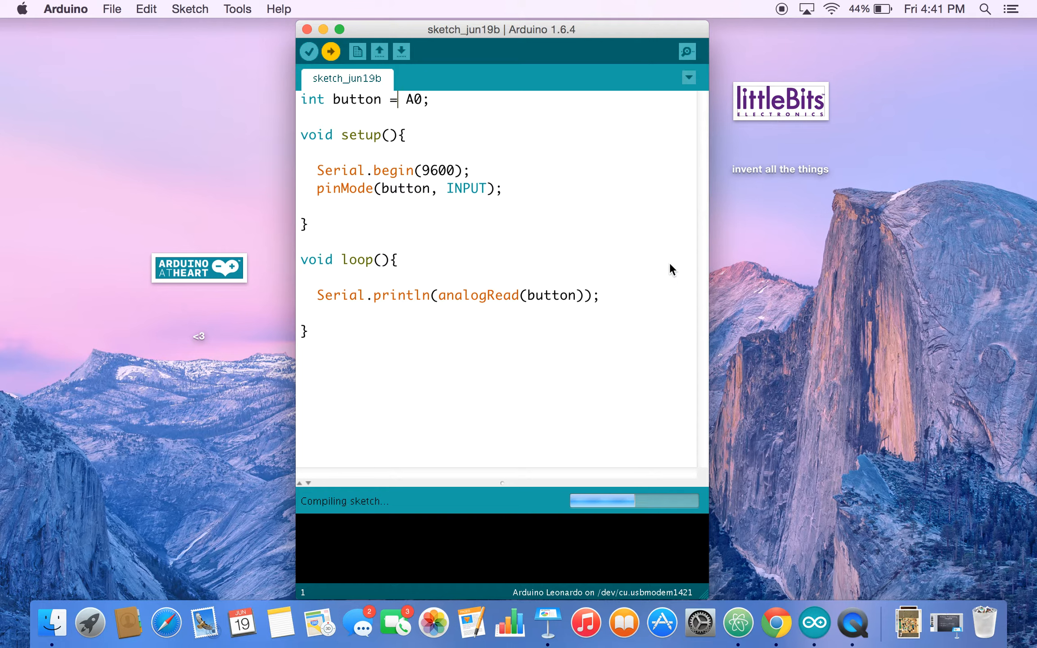
{"action": "mouse_move", "coordinate": [385, 281]}
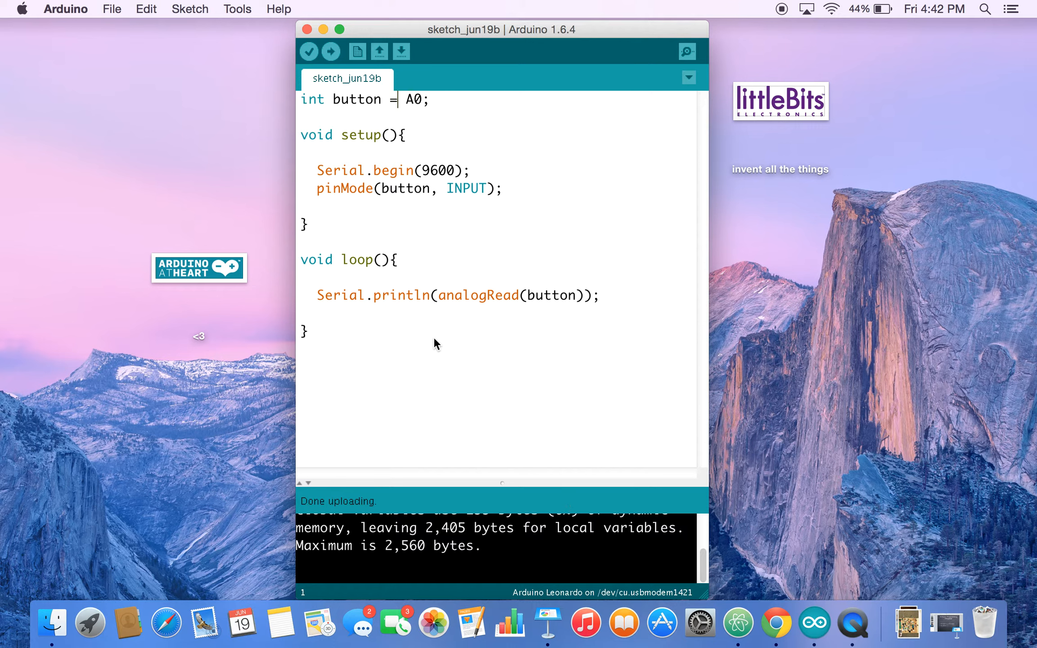
{"action": "mouse_move", "coordinate": [585, 215]}
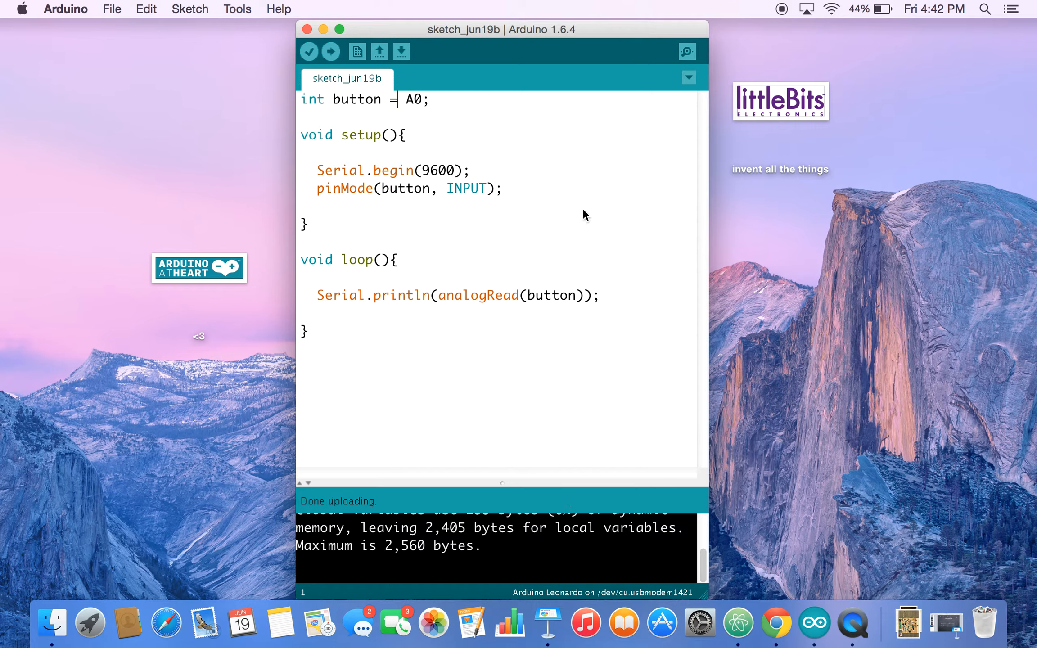
{"action": "mouse_move", "coordinate": [687, 52]}
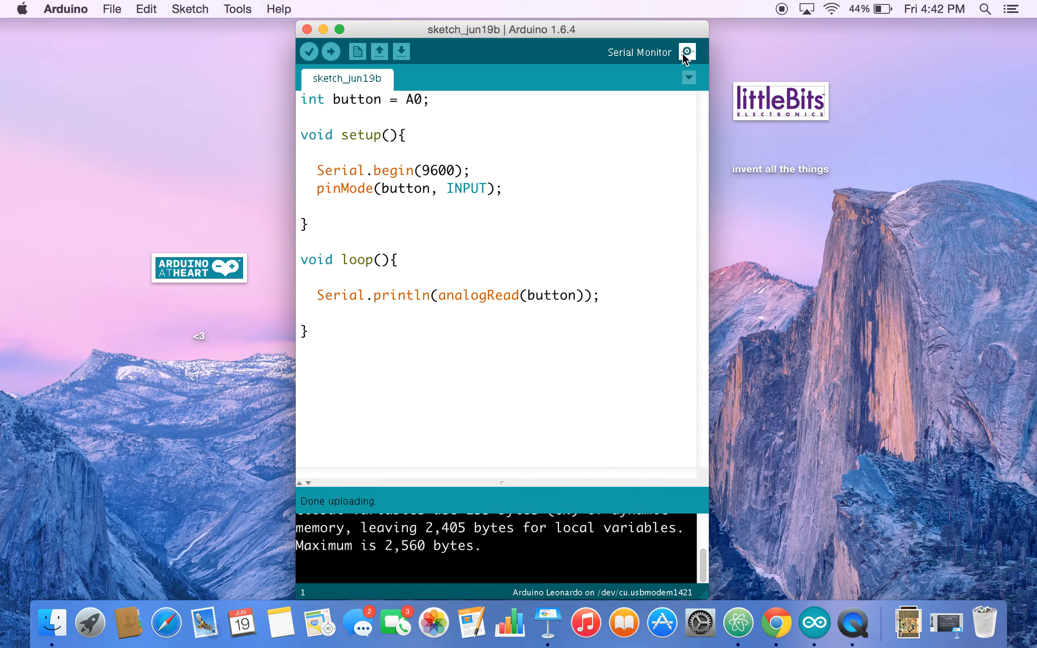
Show the Serial Monitor streaming 0 readings from pin A0 at 9600 baud
{"action": "left_click", "coordinate": [689, 51]}
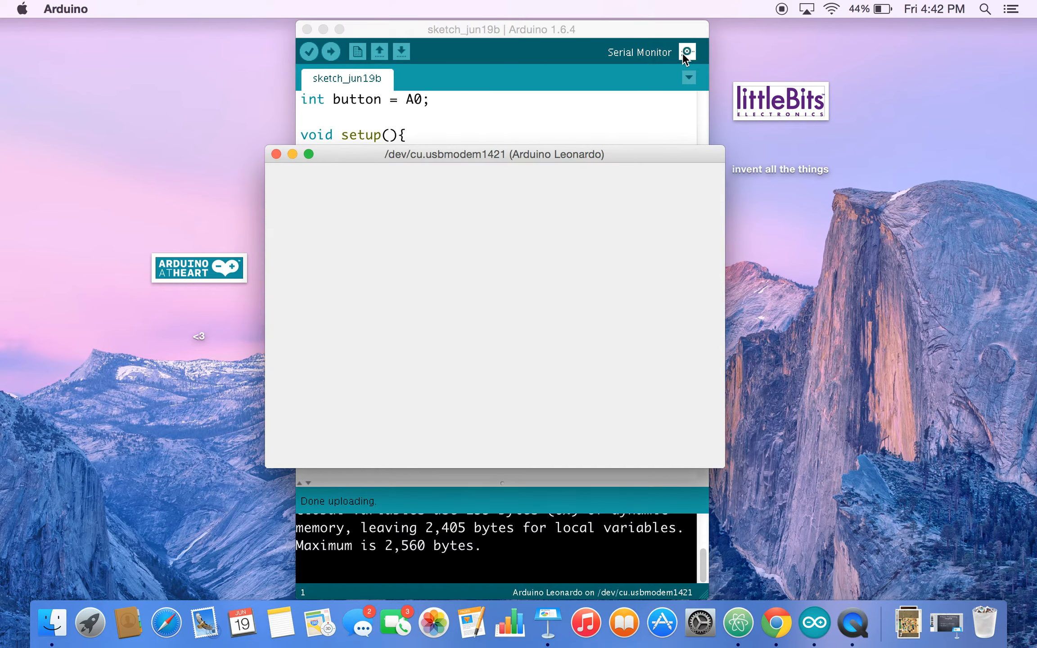
{"action": "left_click", "coordinate": [689, 50]}
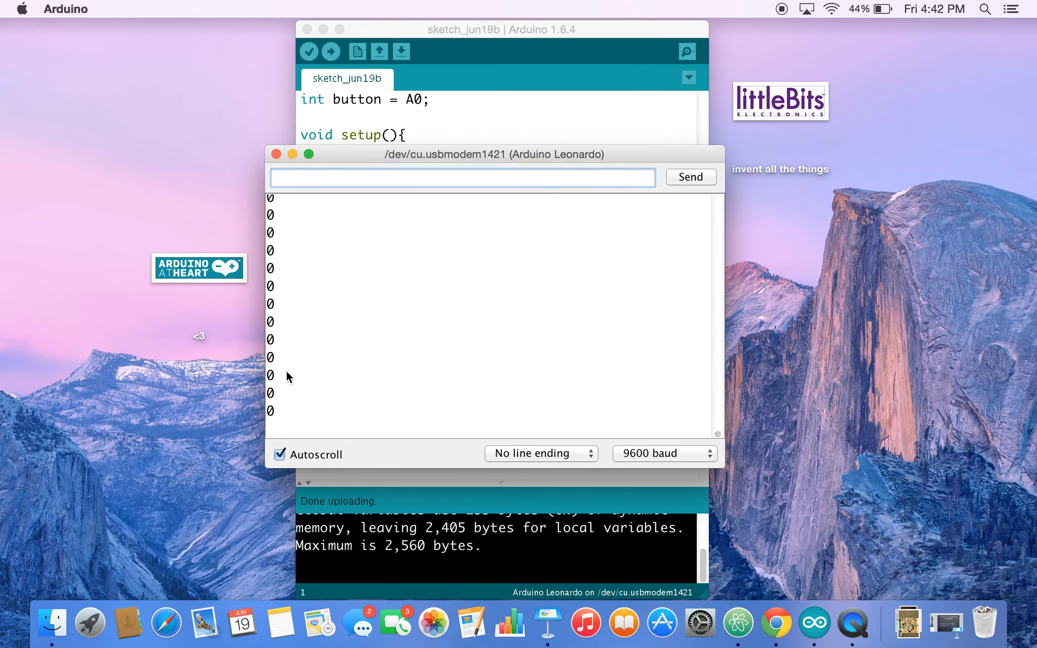